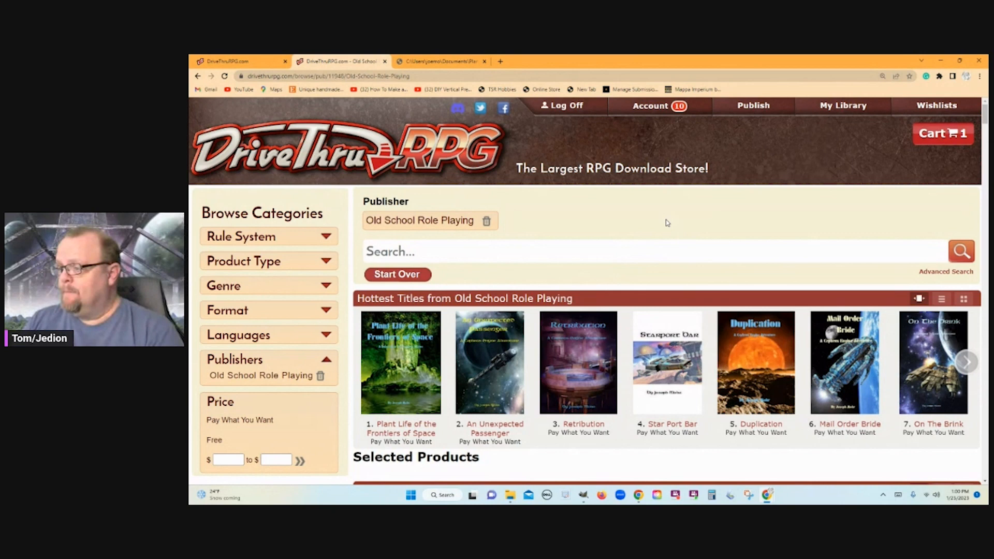
pyautogui.moveTo(665, 226)
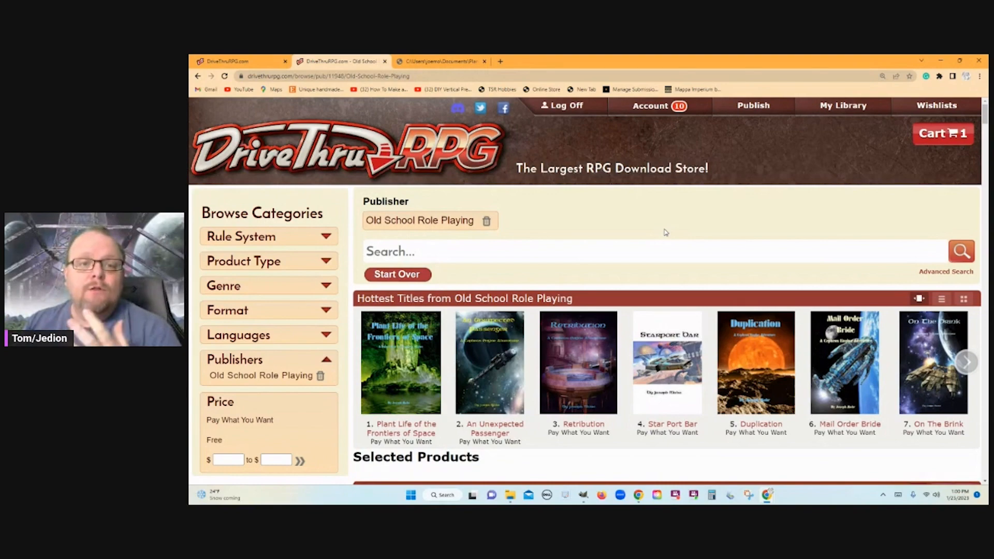
# - Scroll through the DriveThruRPG listing to browse the Hottest Titles
pyautogui.scroll(-3)
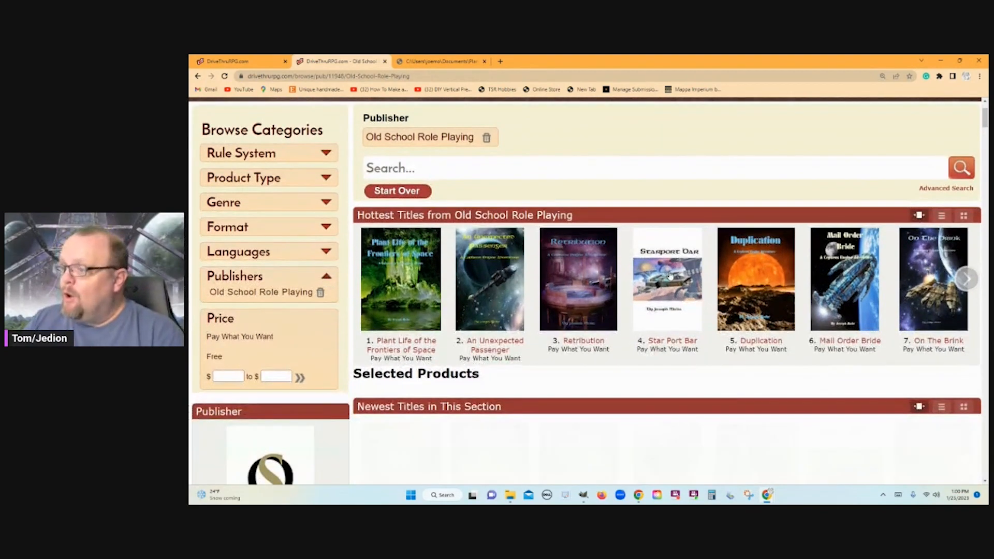
pyautogui.moveTo(666, 279)
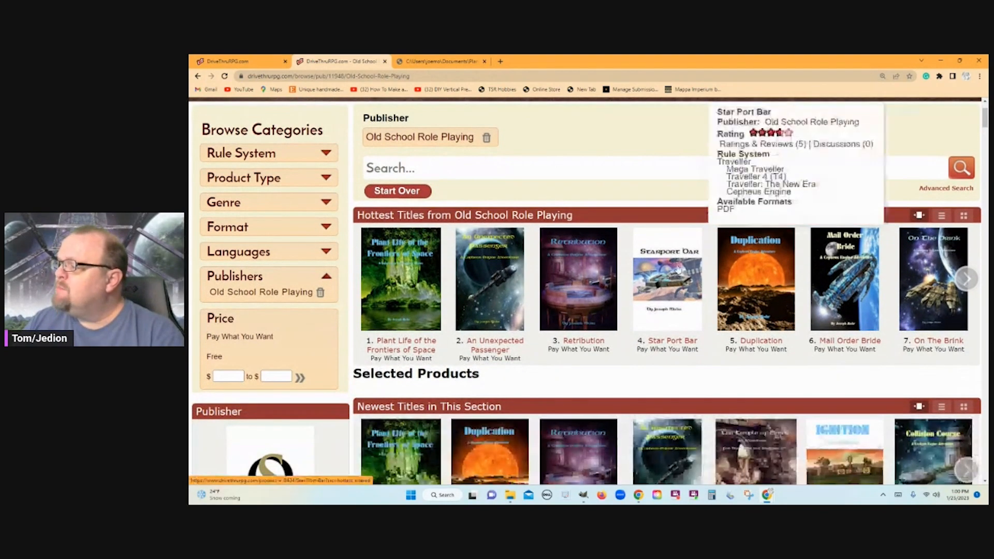
pyautogui.scroll(-3)
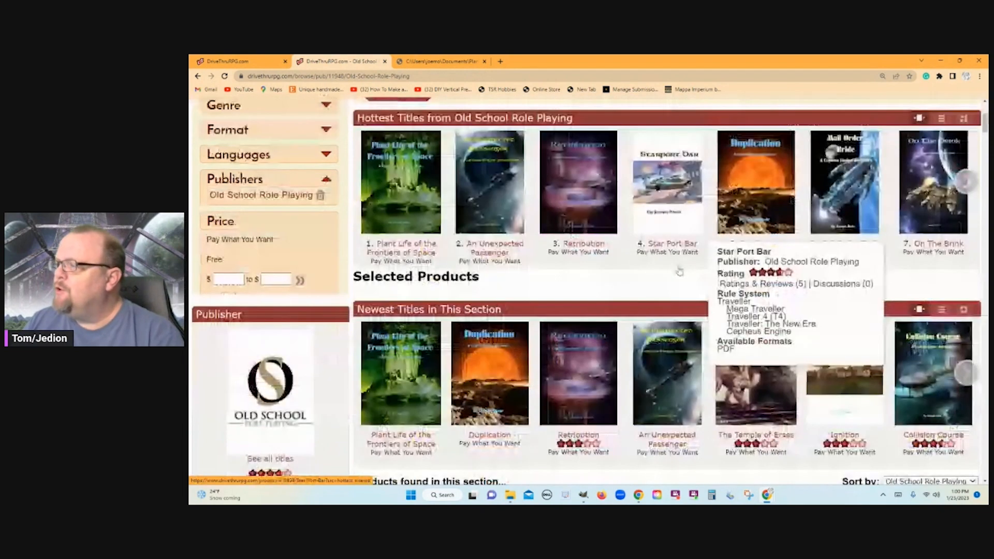
pyautogui.scroll(-3)
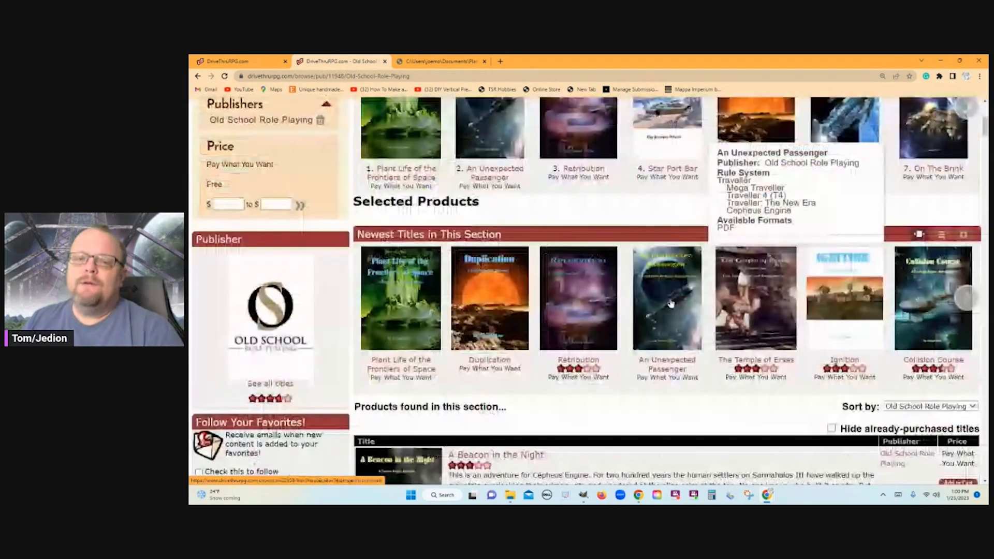
pyautogui.scroll(3)
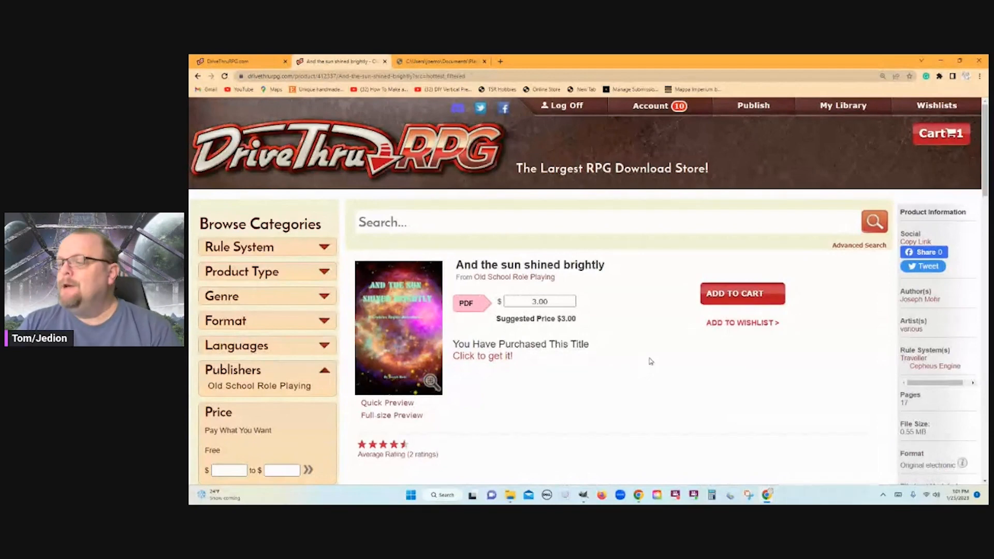
pyautogui.moveTo(667, 375)
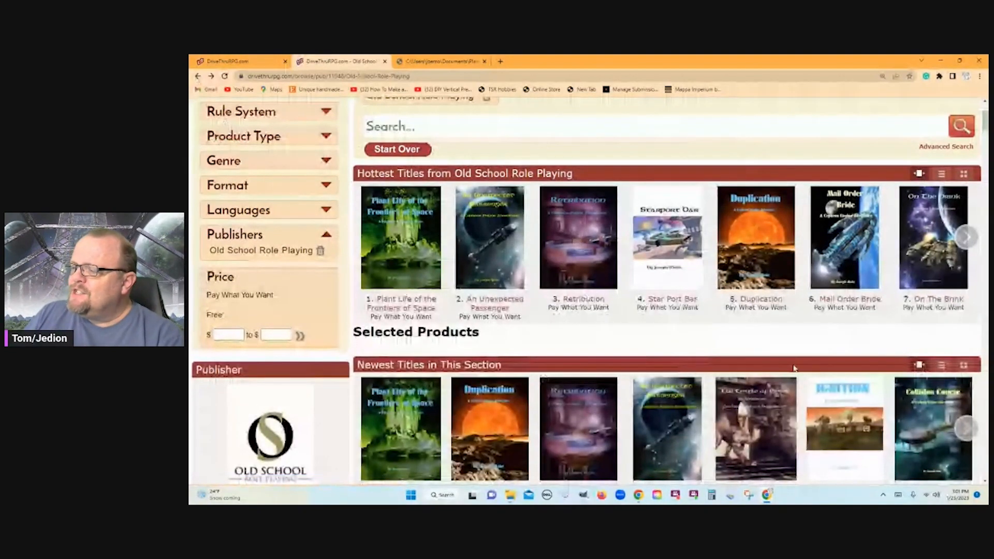
# - Open the Mail Order Bride product page and skim its $3.00 adventure description
pyautogui.scroll(-3)
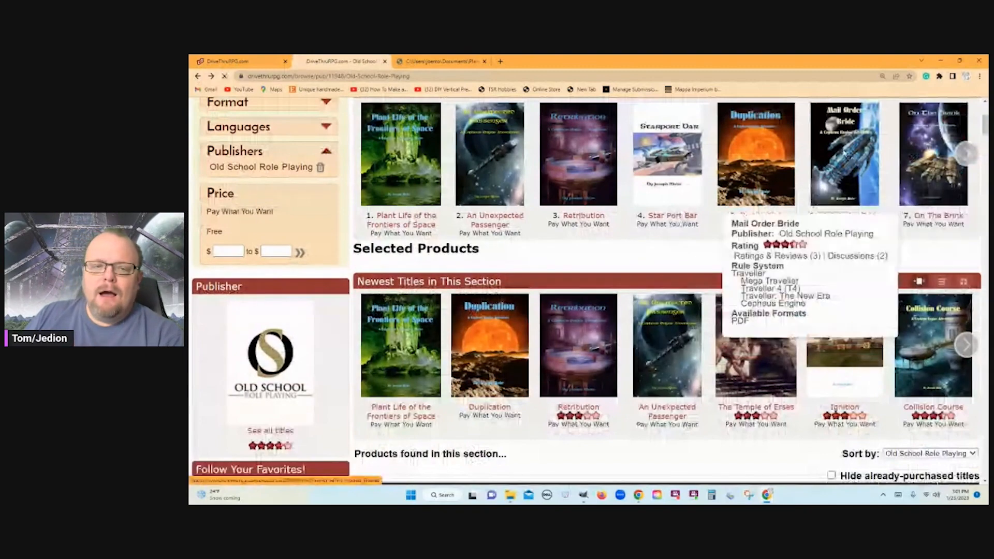
pyautogui.click(844, 154)
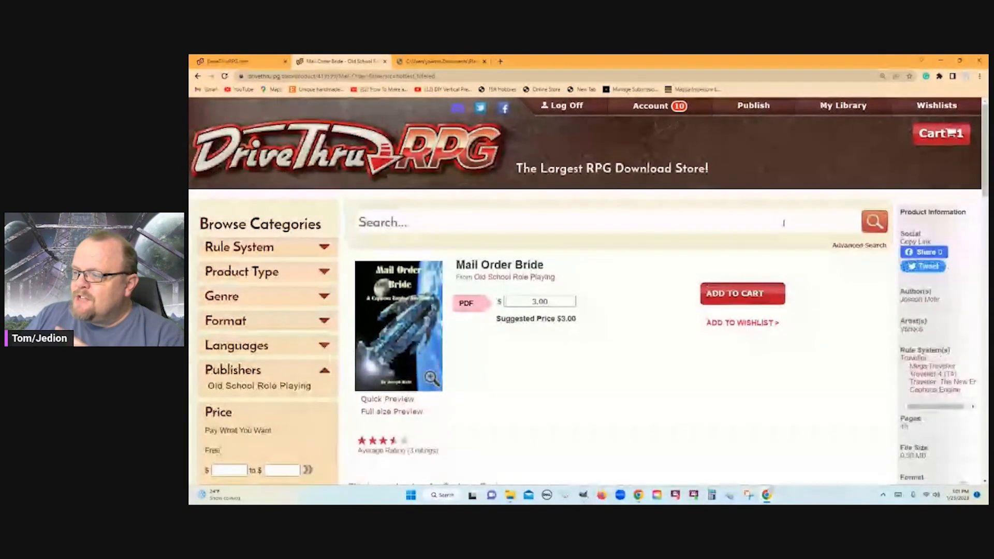
pyautogui.moveTo(607, 346)
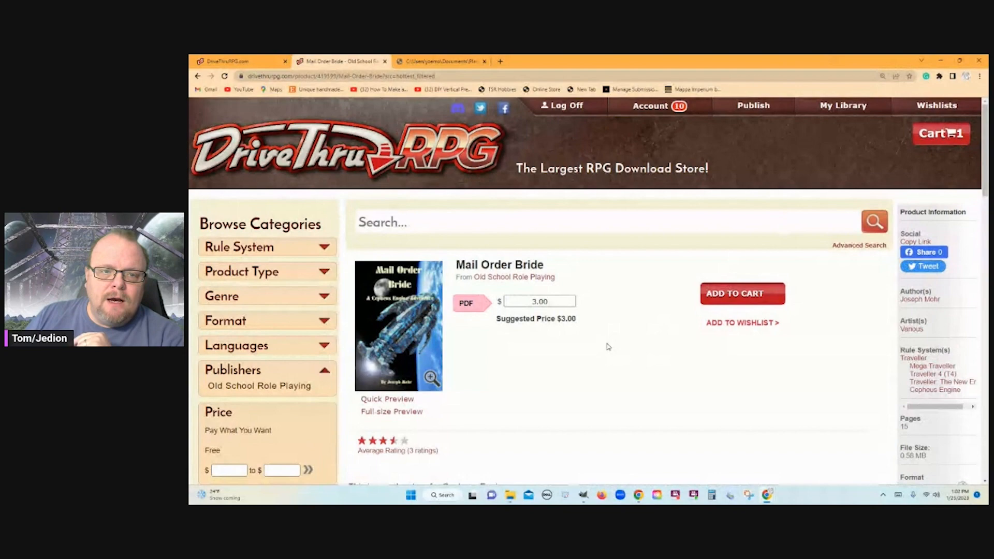
pyautogui.scroll(-3)
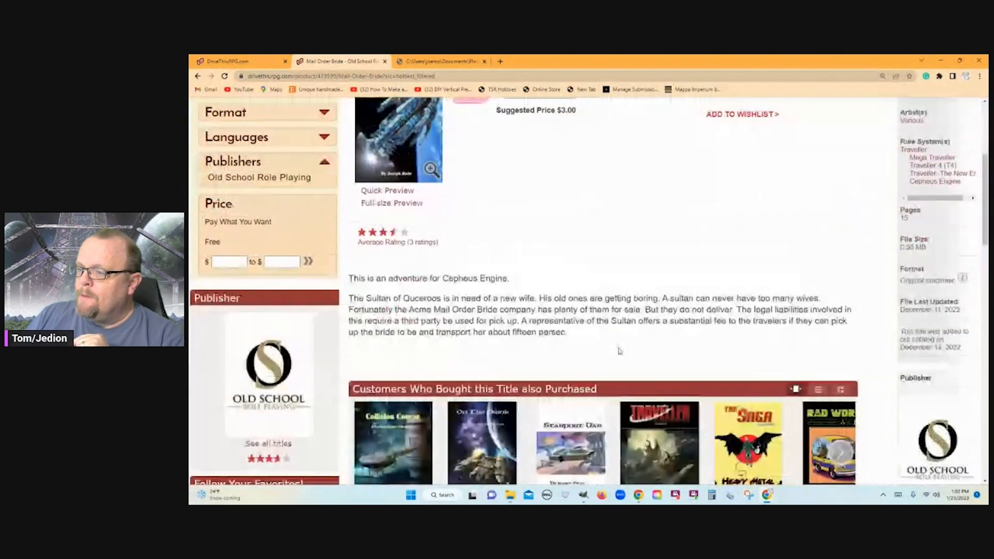
pyautogui.scroll(3)
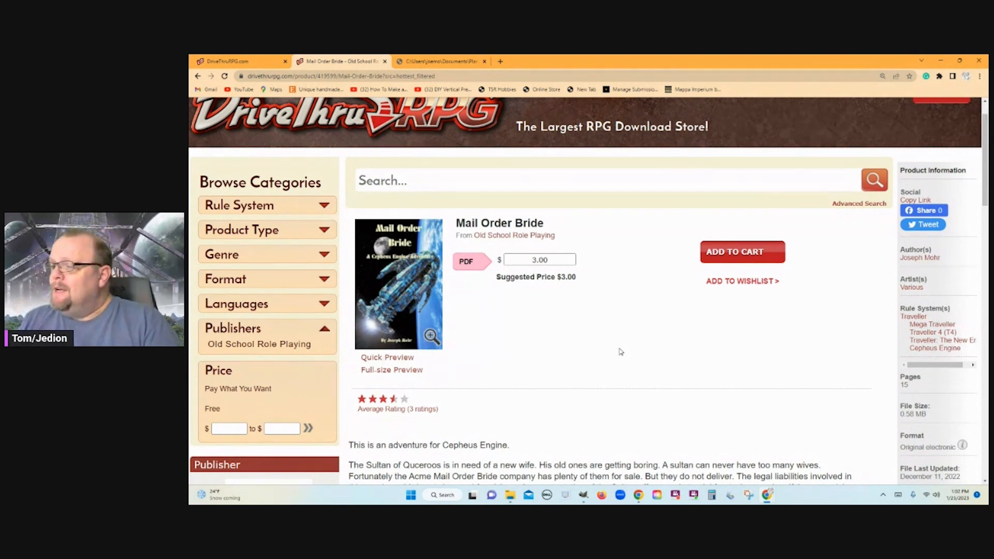
pyautogui.moveTo(641, 361)
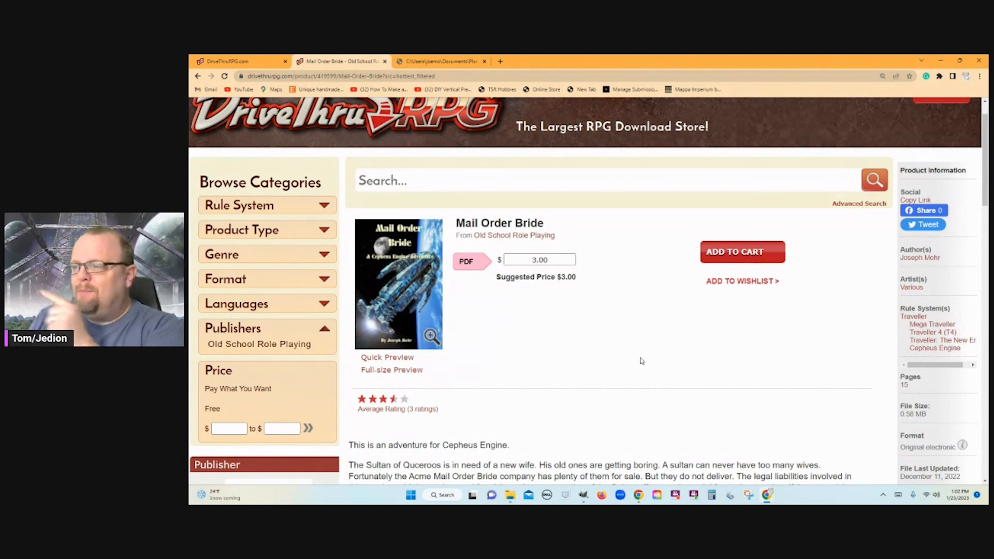
pyautogui.moveTo(209, 108)
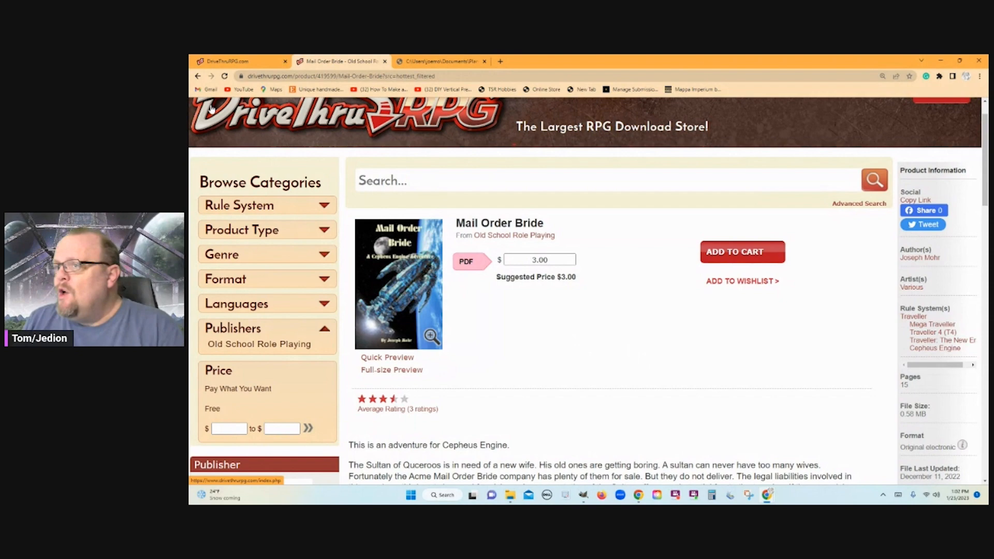
# - Return to the Old School Role Playing publisher listing of hottest and newest titles
pyautogui.click(258, 344)
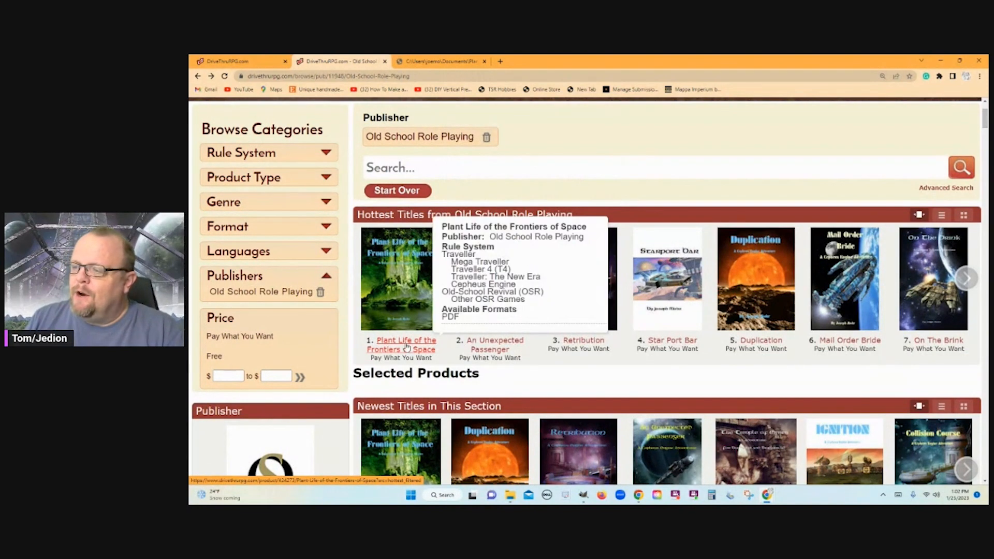
pyautogui.moveTo(438, 349)
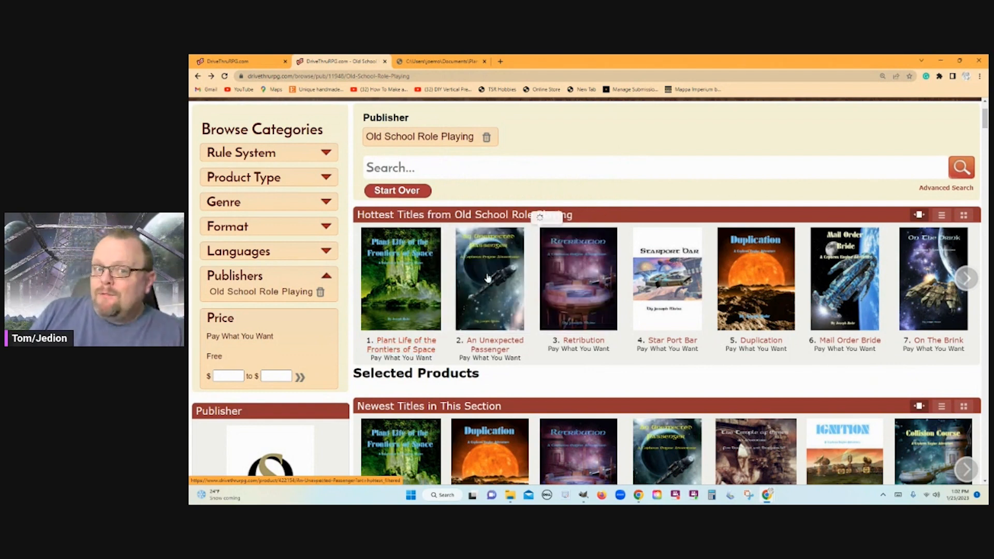
pyautogui.moveTo(595, 144)
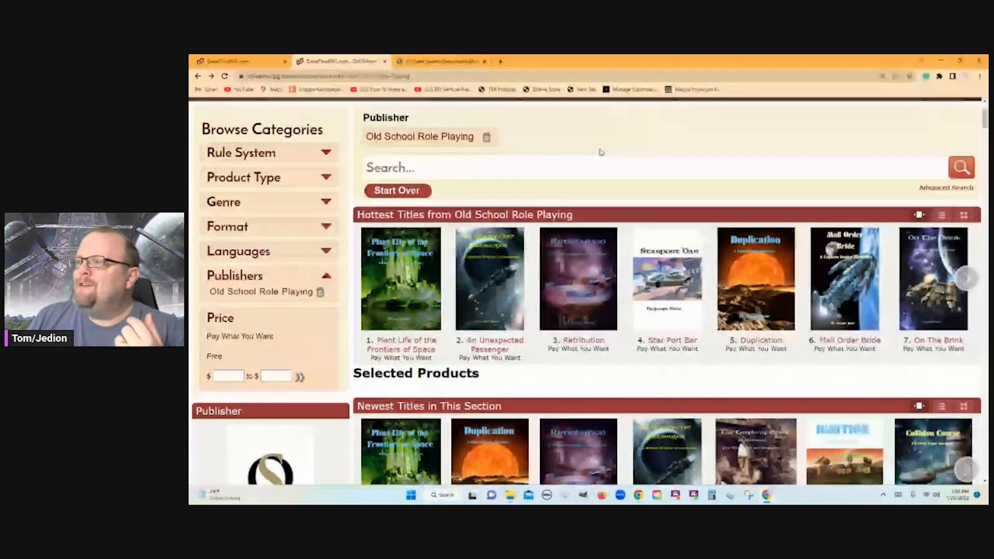
# - Switch to the Plant Life of the Frontiers of Space PDF and scroll past the credits to page 6
pyautogui.click(438, 61)
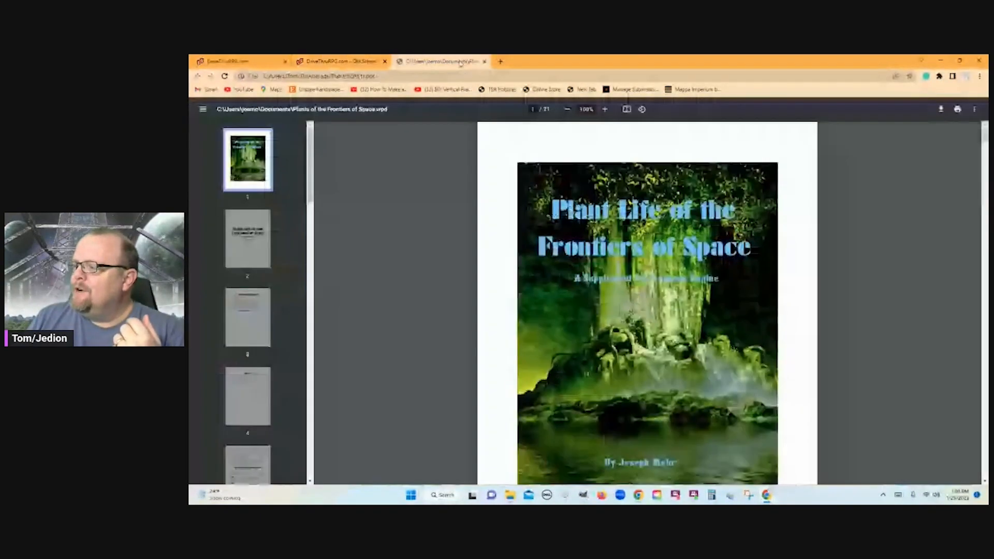
pyautogui.scroll(-3)
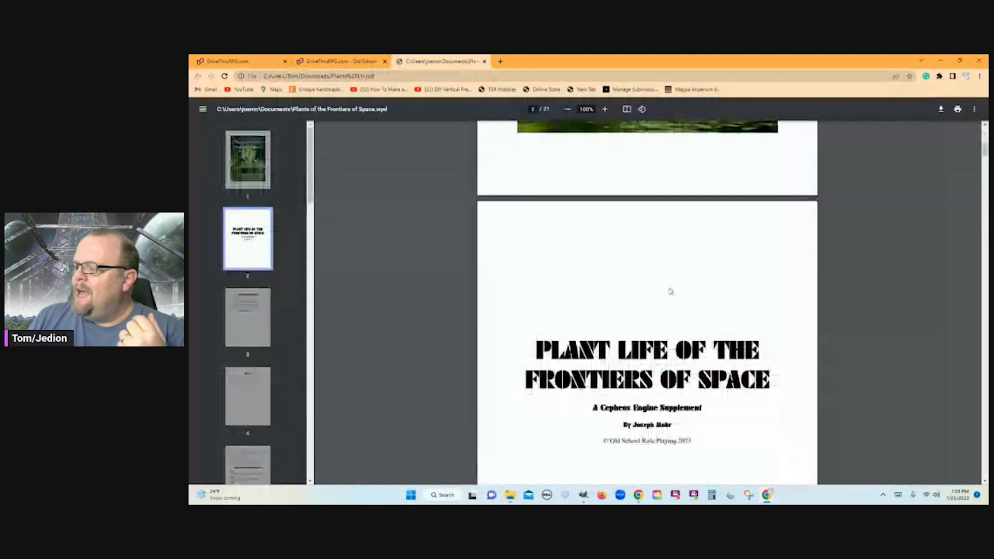
pyautogui.scroll(-3)
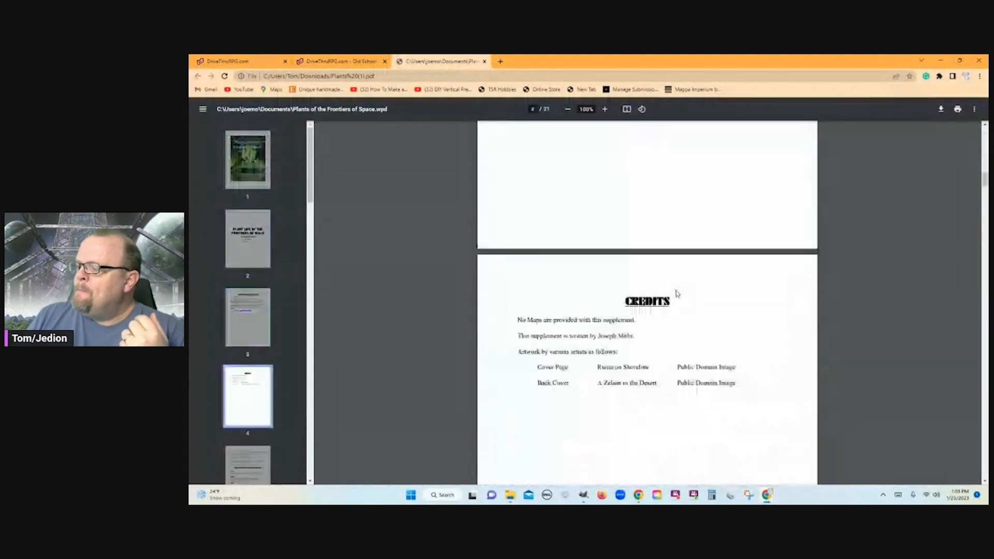
pyautogui.scroll(-3)
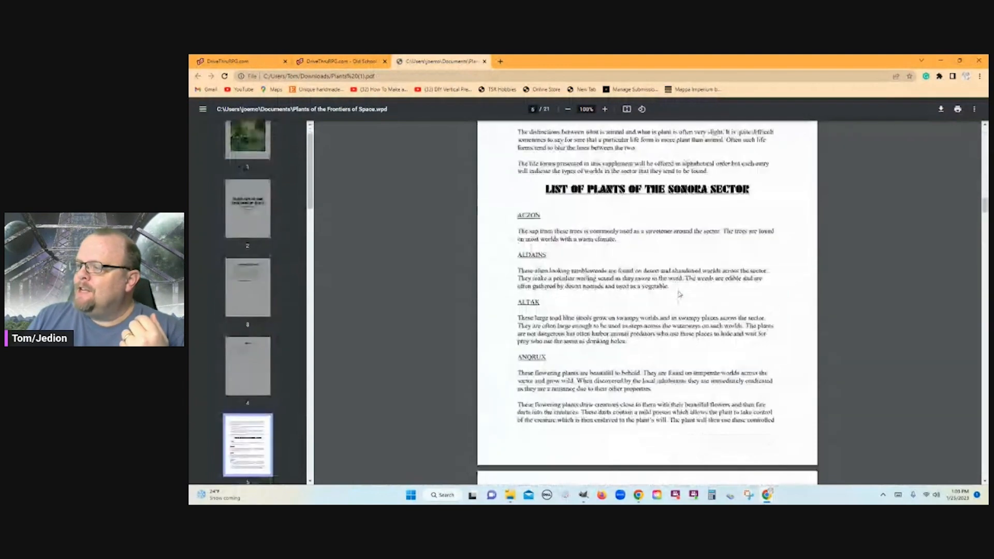
pyautogui.scroll(-3)
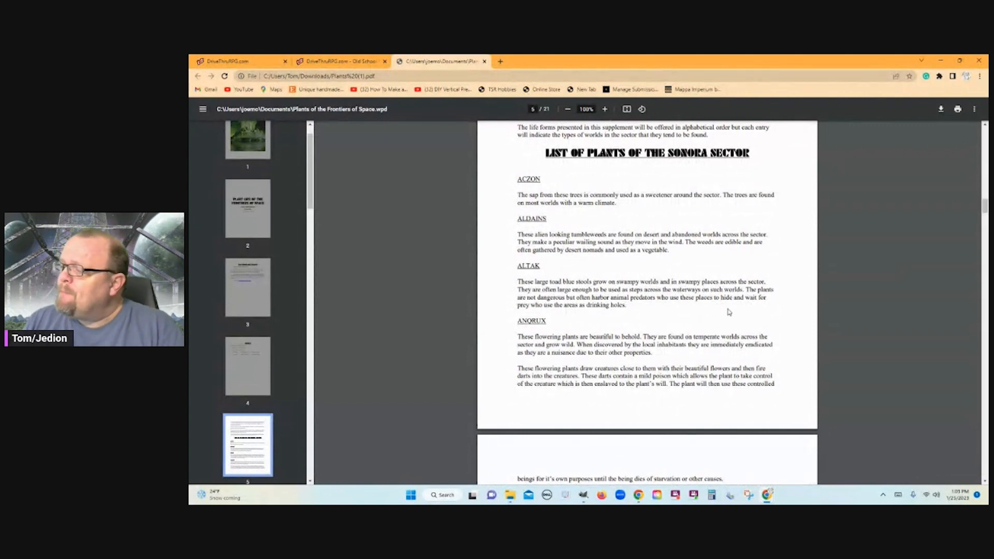
pyautogui.scroll(-3)
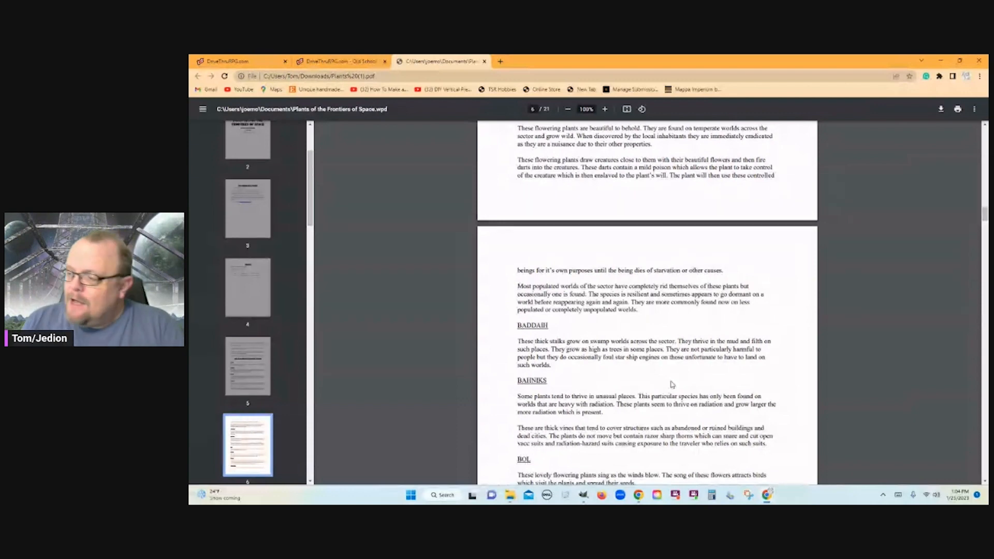
pyautogui.moveTo(656, 382)
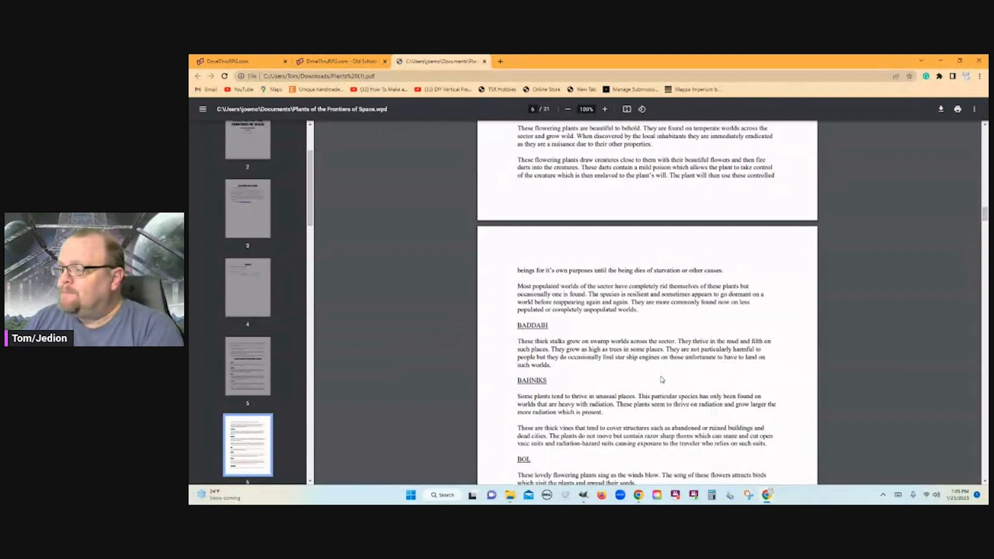
# - Scroll page 6 on to the Chizin, Chocu, Craakkax, Cruddel and Death Vines entries
pyautogui.scroll(-3)
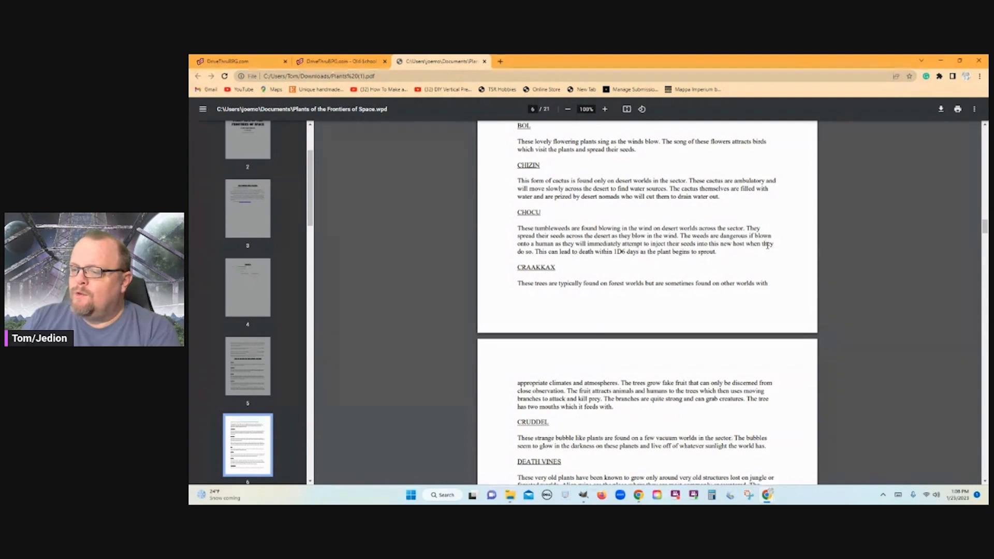
# - Jump ahead to page 17 of the PDF using the sidebar thumbnails
pyautogui.scroll(-3)
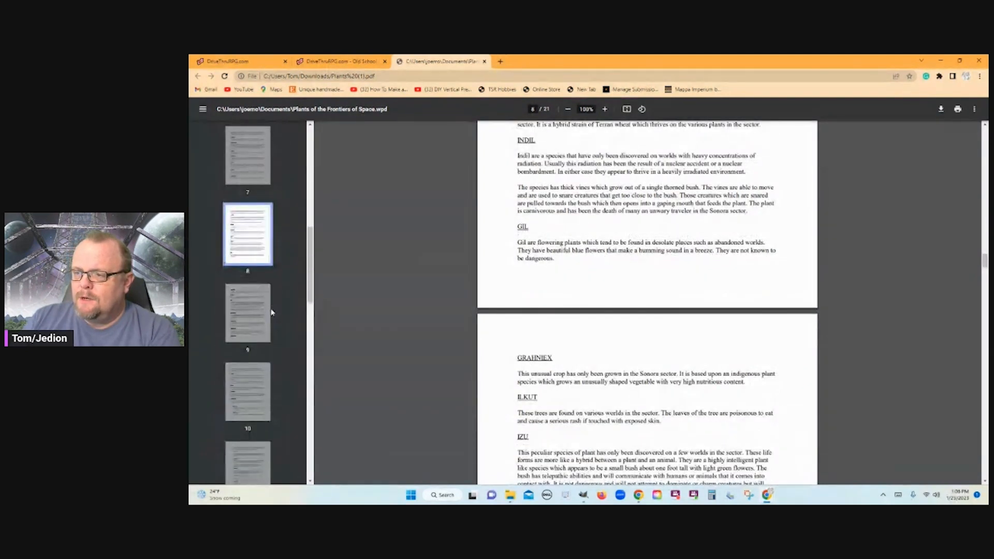
pyautogui.scroll(-3)
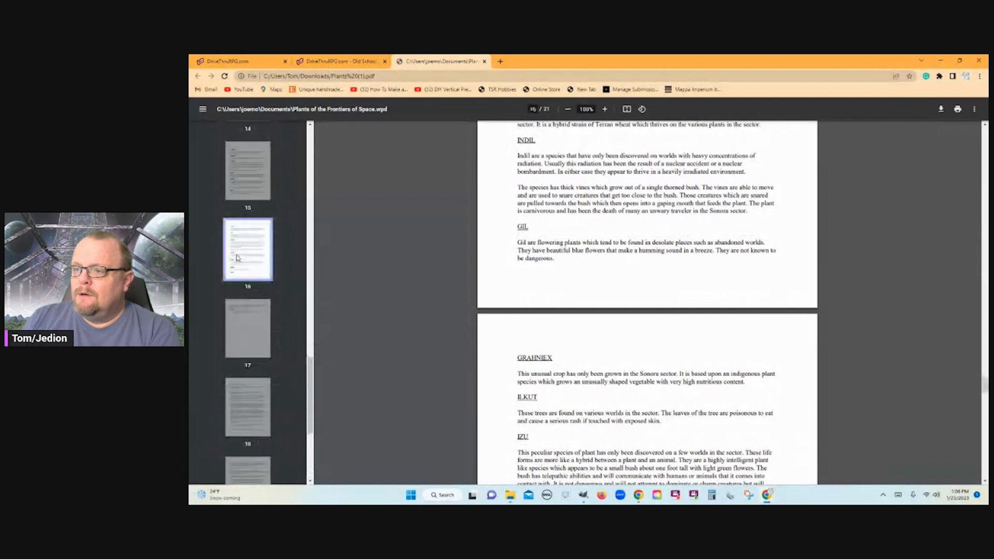
pyautogui.click(247, 328)
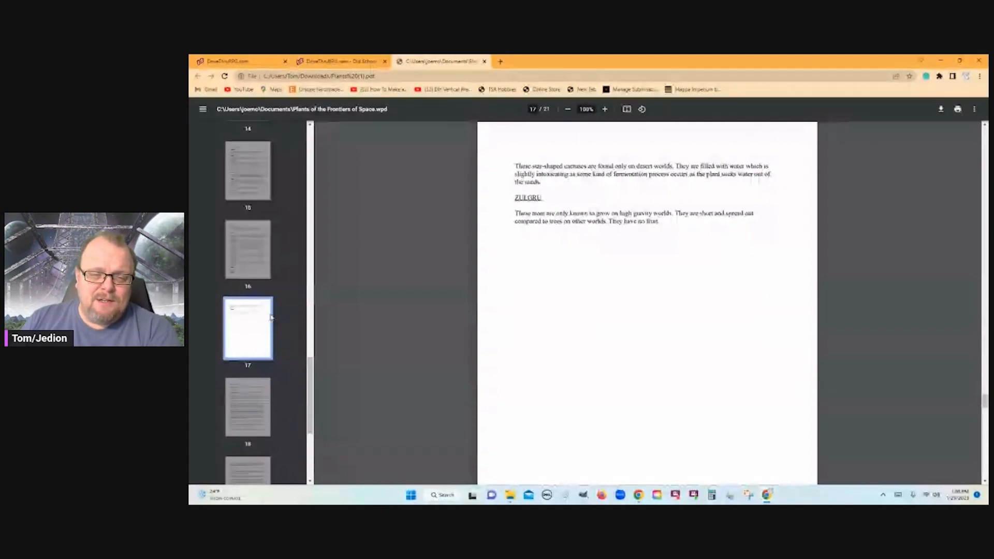
pyautogui.scroll(-3)
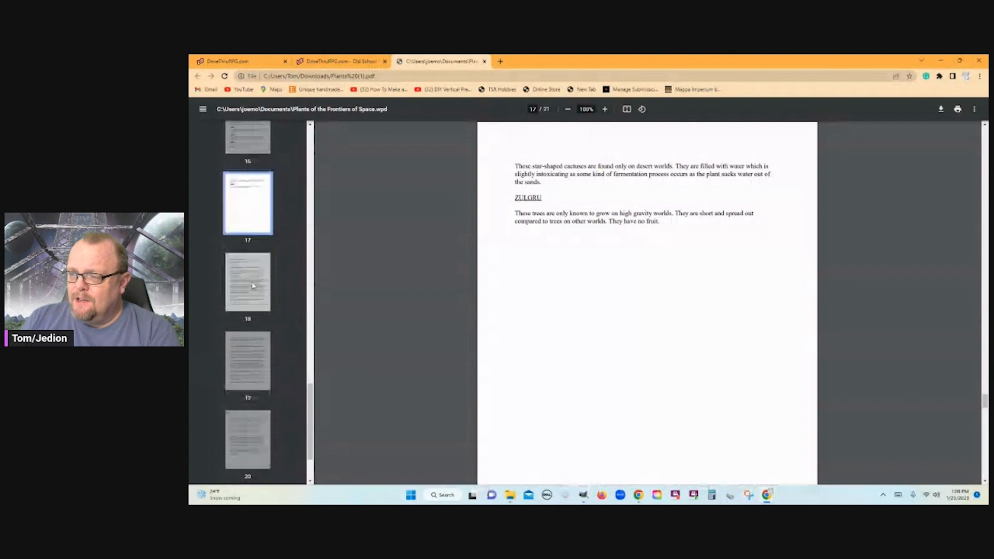
# - Move past the page 18 Open Game License to the page 21 back-cover illustration
pyautogui.click(247, 283)
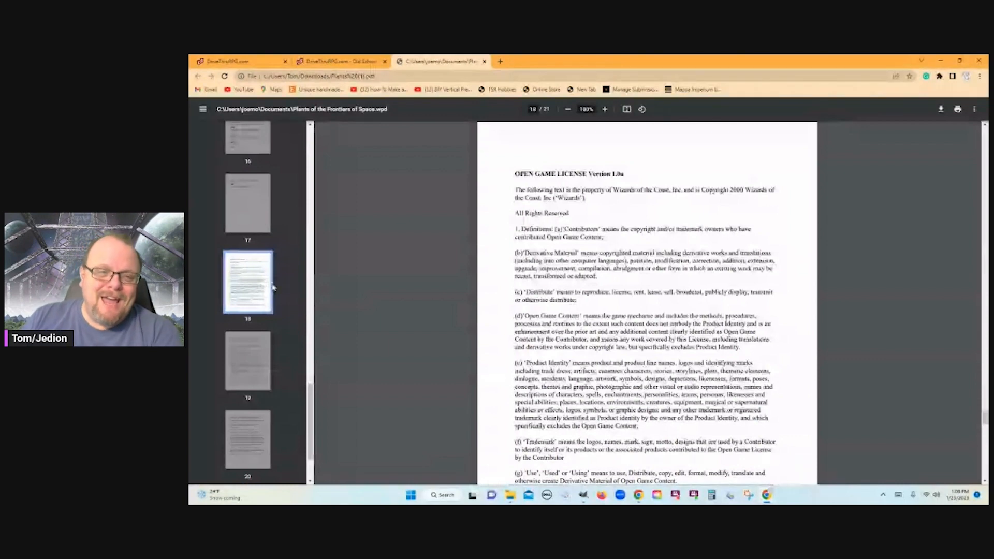
pyautogui.scroll(-3)
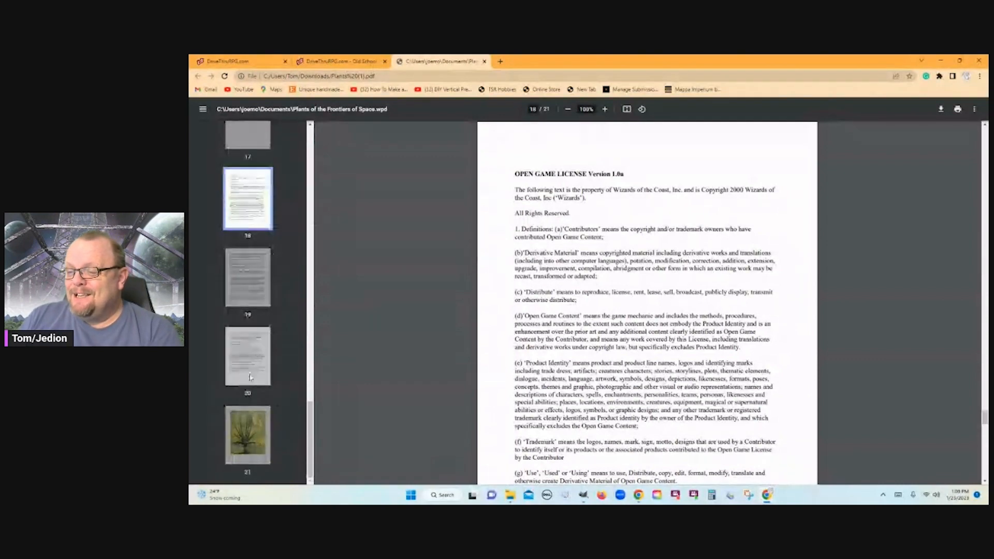
pyautogui.click(248, 435)
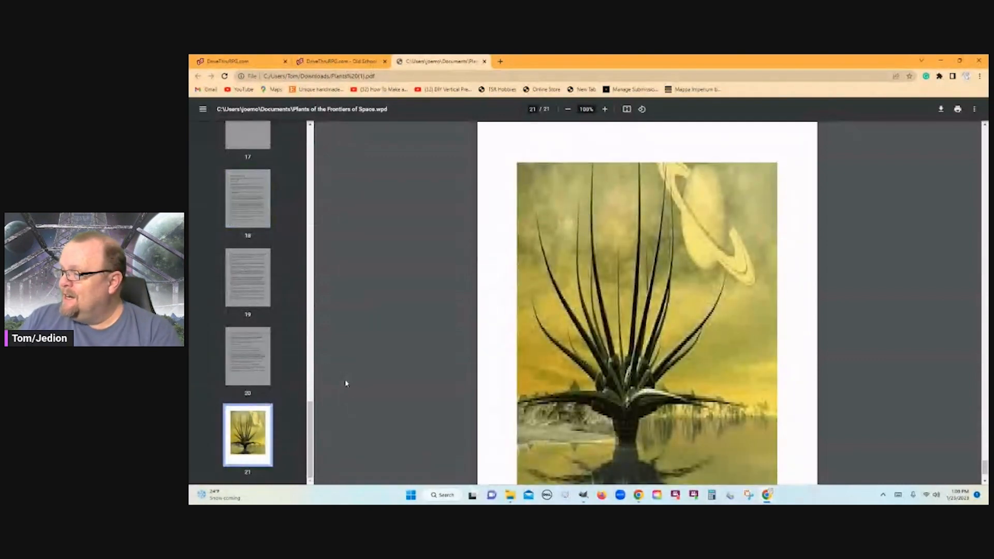
pyautogui.scroll(-3)
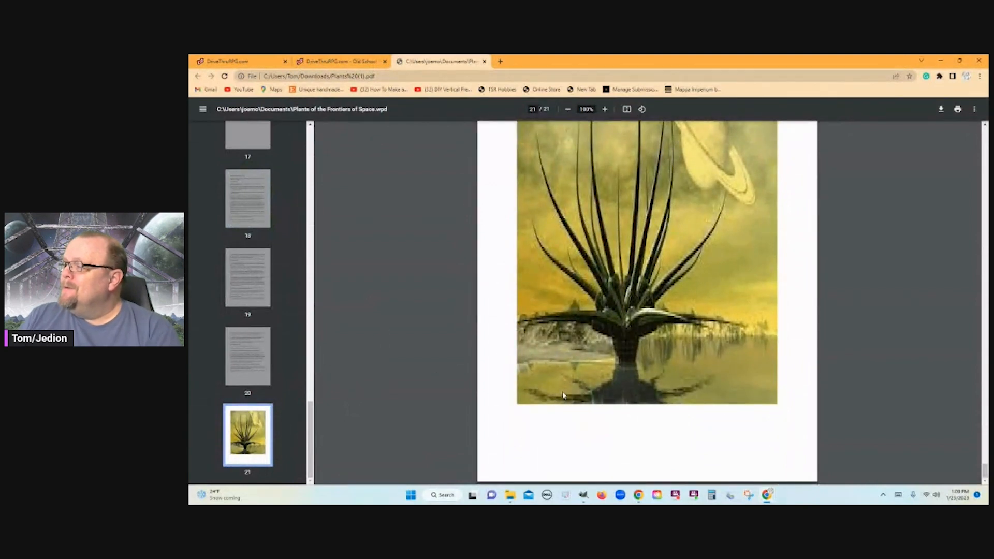